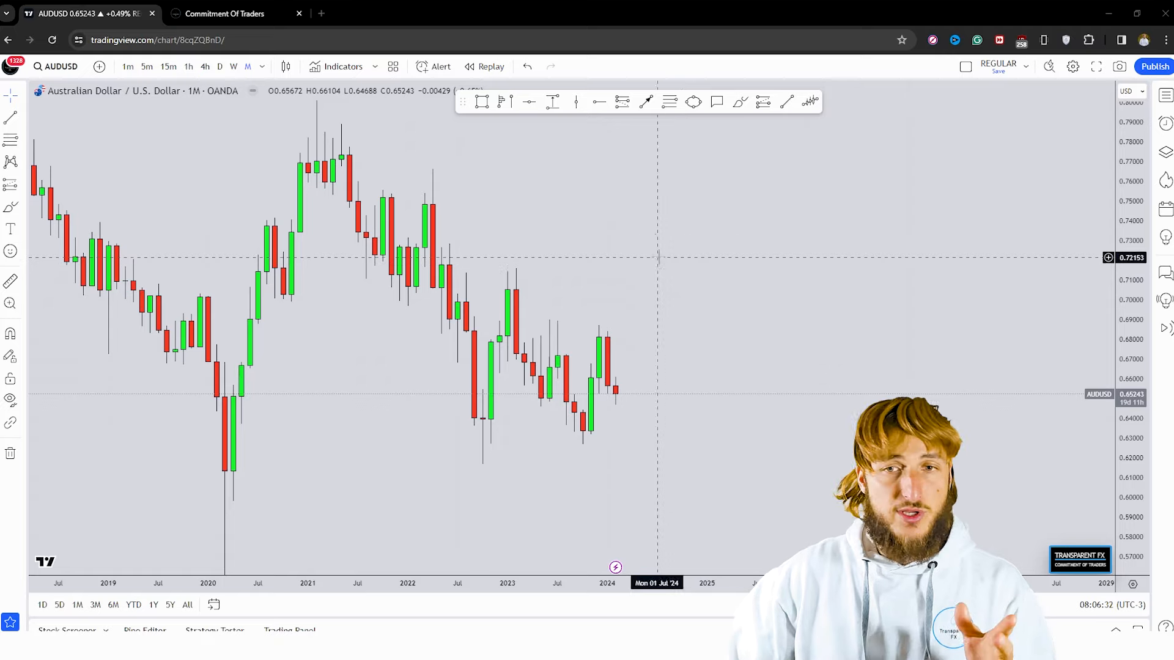
- Switch from the monthly AUDUSD chart to the Australian dollar Commitment of Traders table
left_click(225, 13)
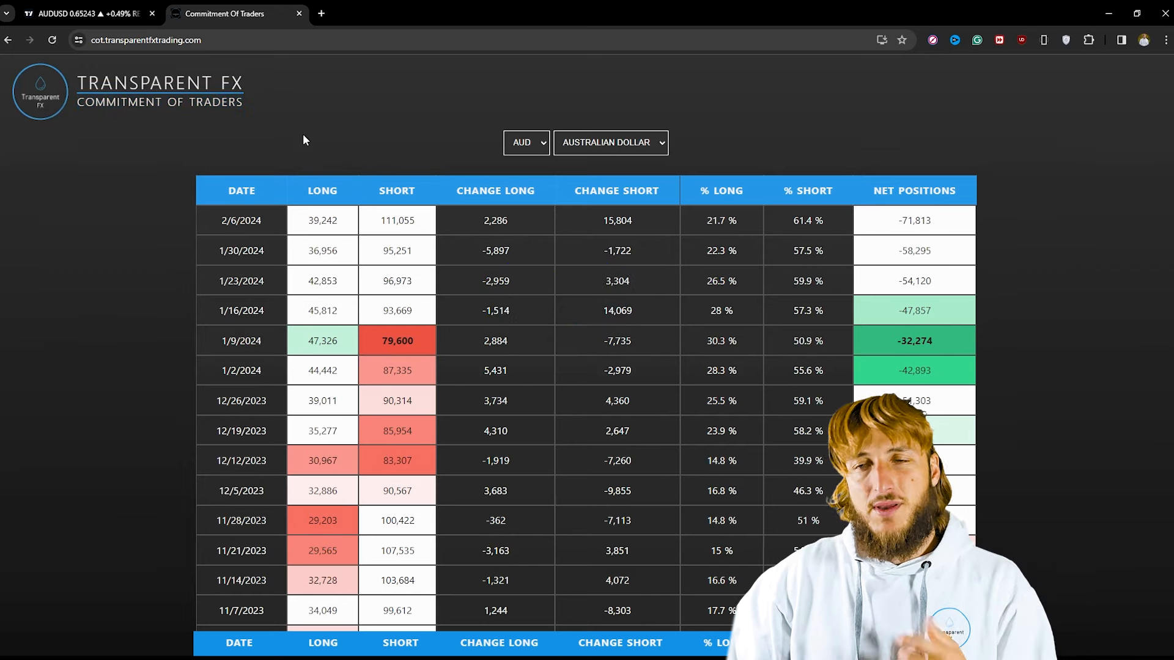
mouse_move(388, 155)
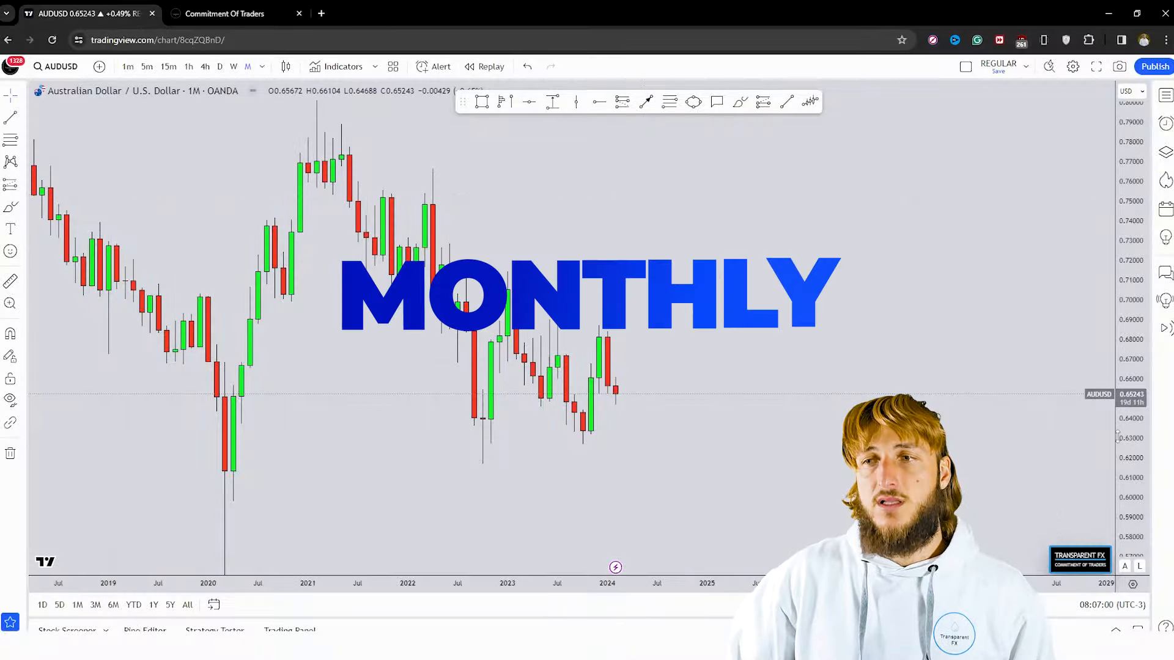
right_click(636, 472)
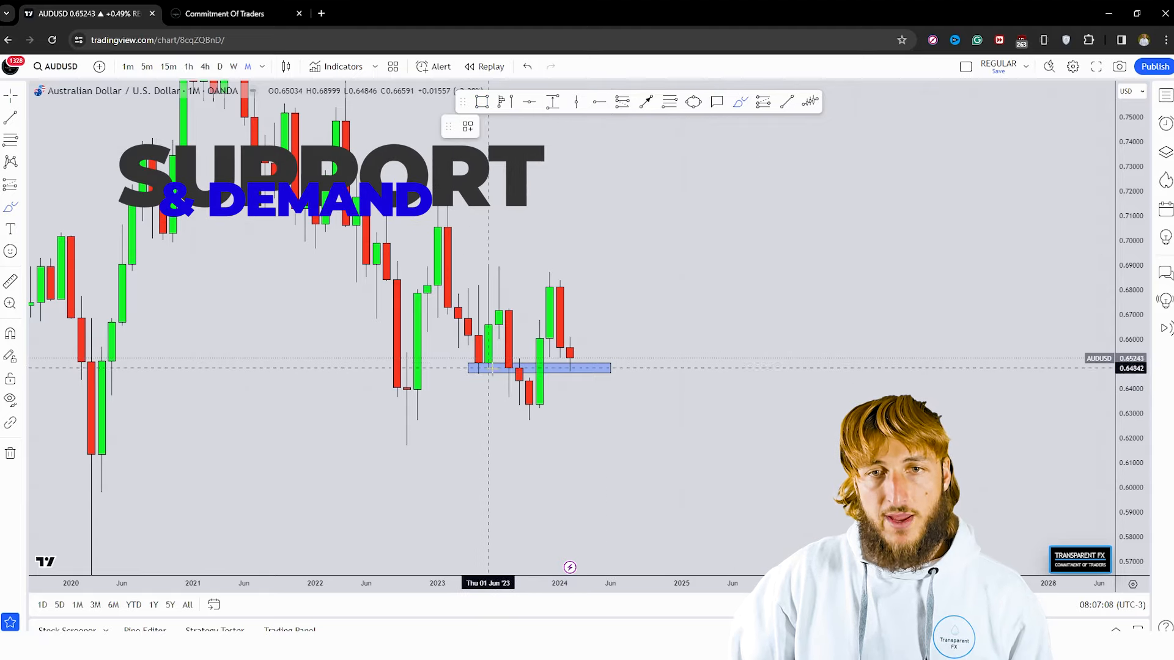
left_click_drag(498, 273, 485, 367)
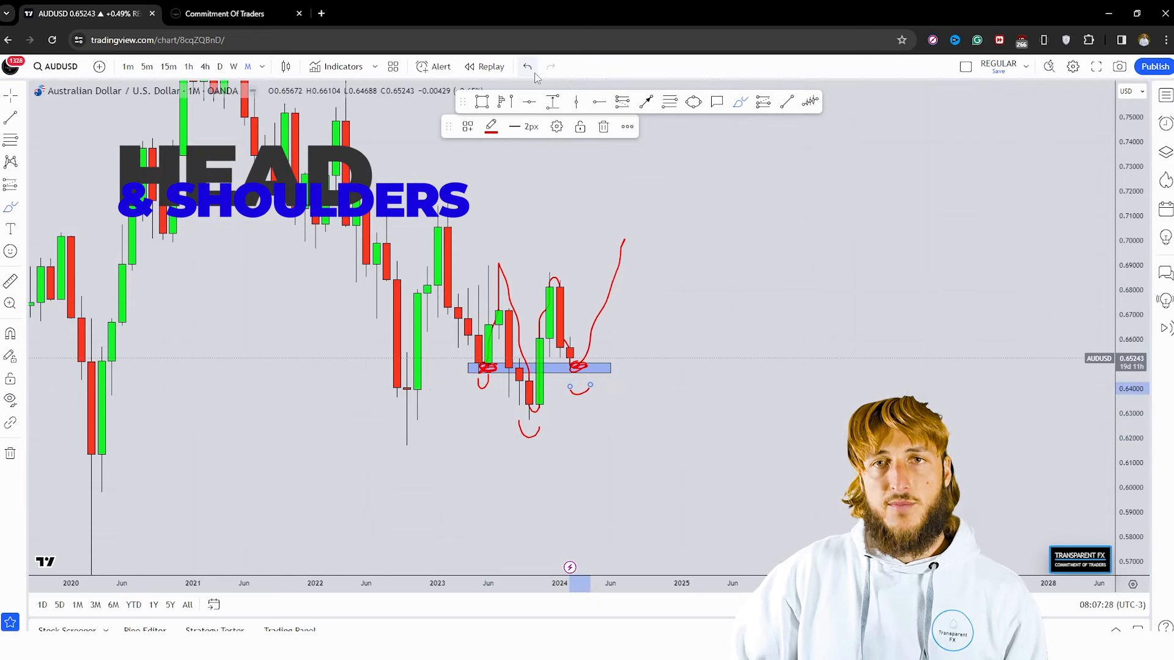
left_click(527, 66)
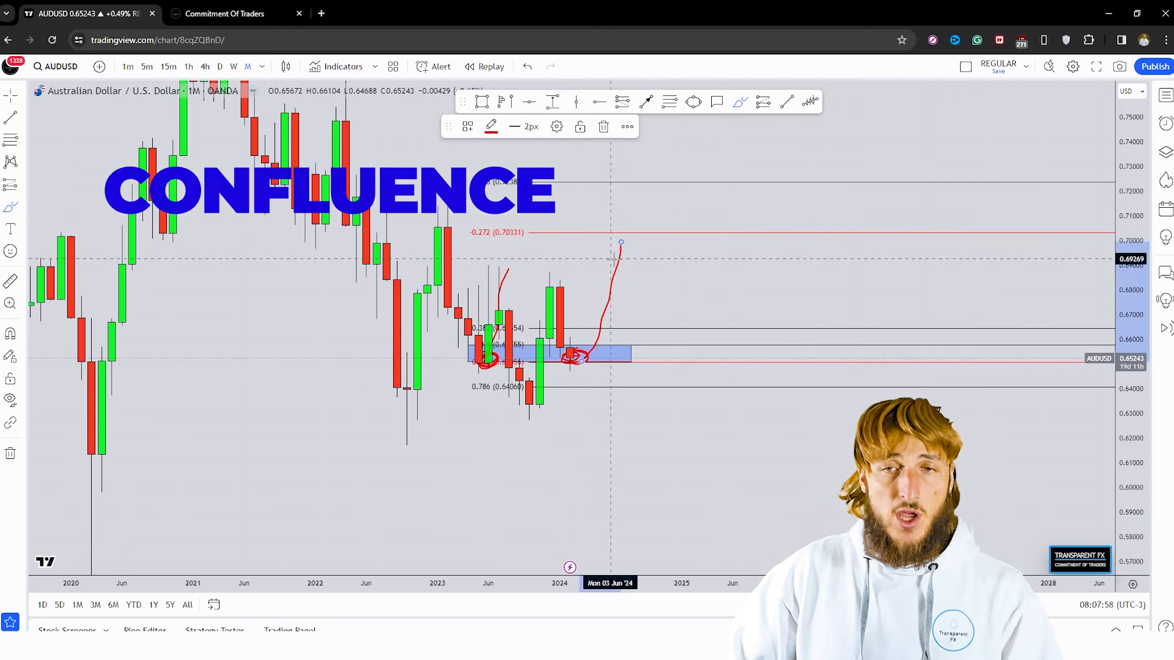
left_click(525, 66)
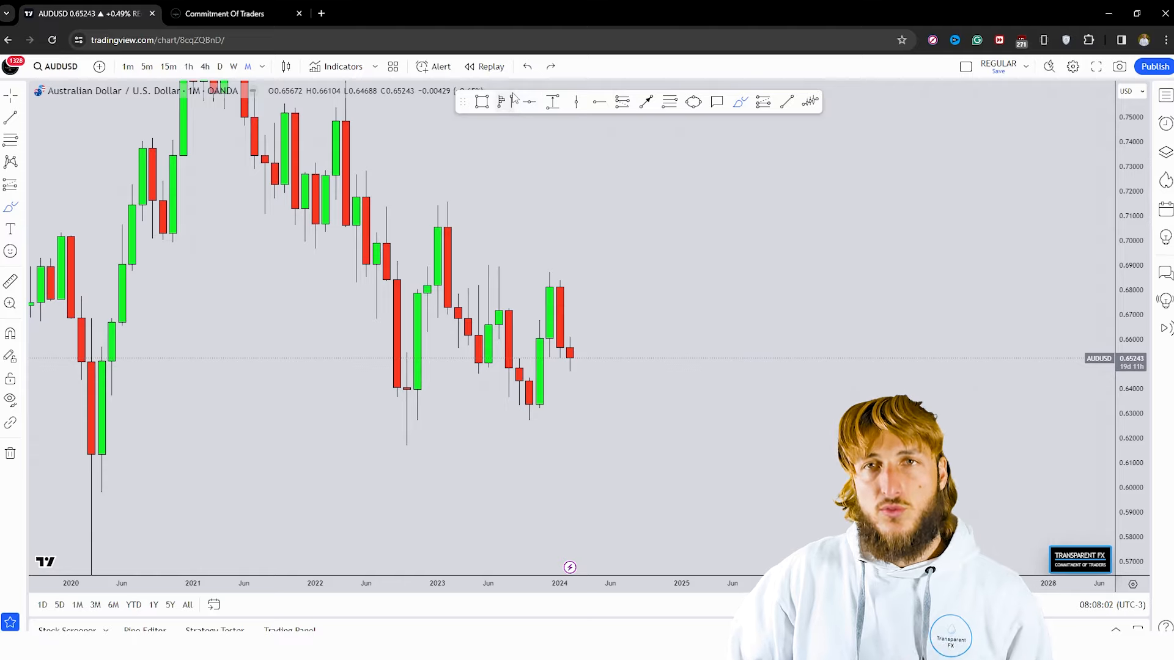
- On the weekly chart, mark a support zone near 0.65 from mid-2023 to early 2024 and clear the sketches
left_click(233, 66)
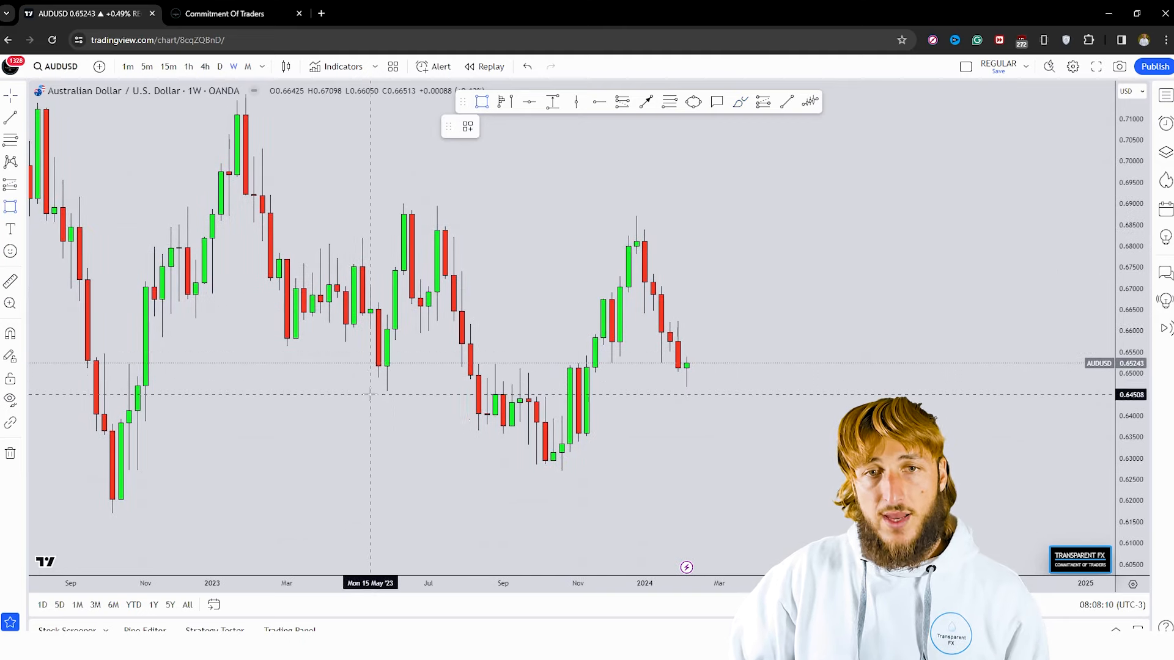
left_click_drag(369, 361, 768, 361)
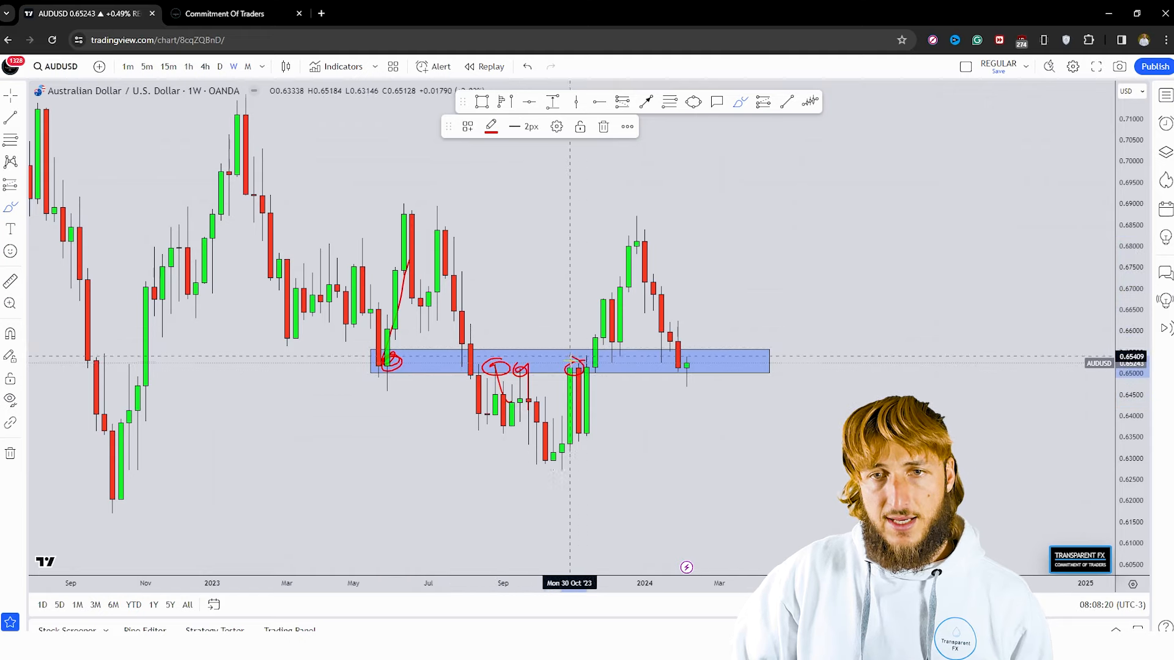
mouse_move(618, 352)
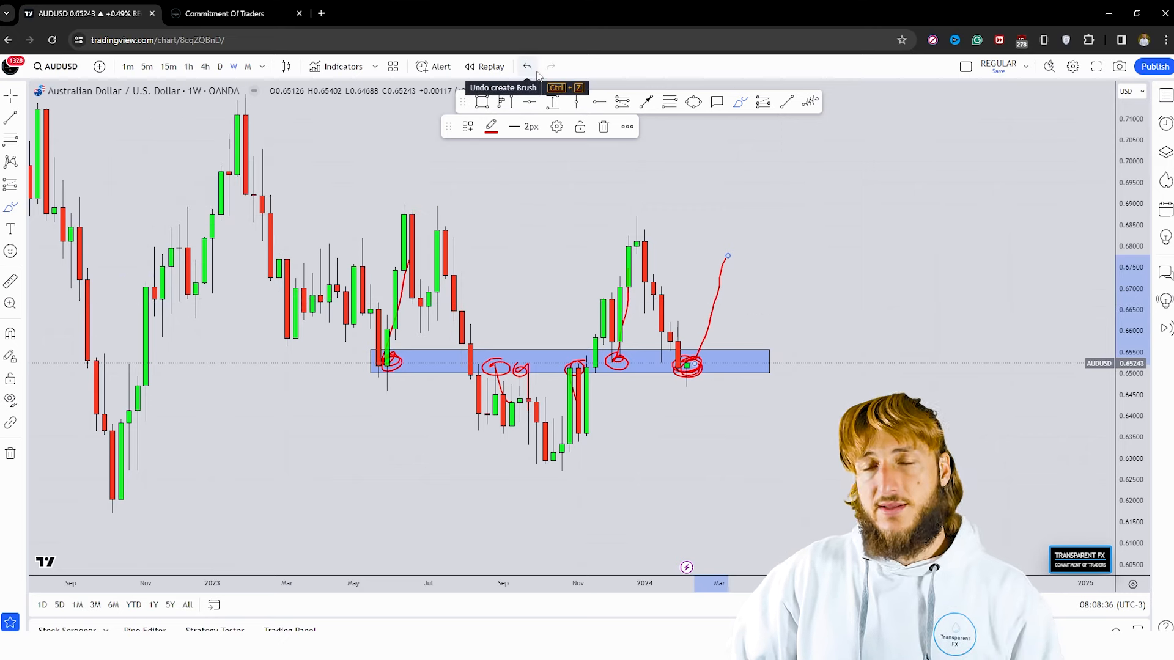
left_click(527, 66)
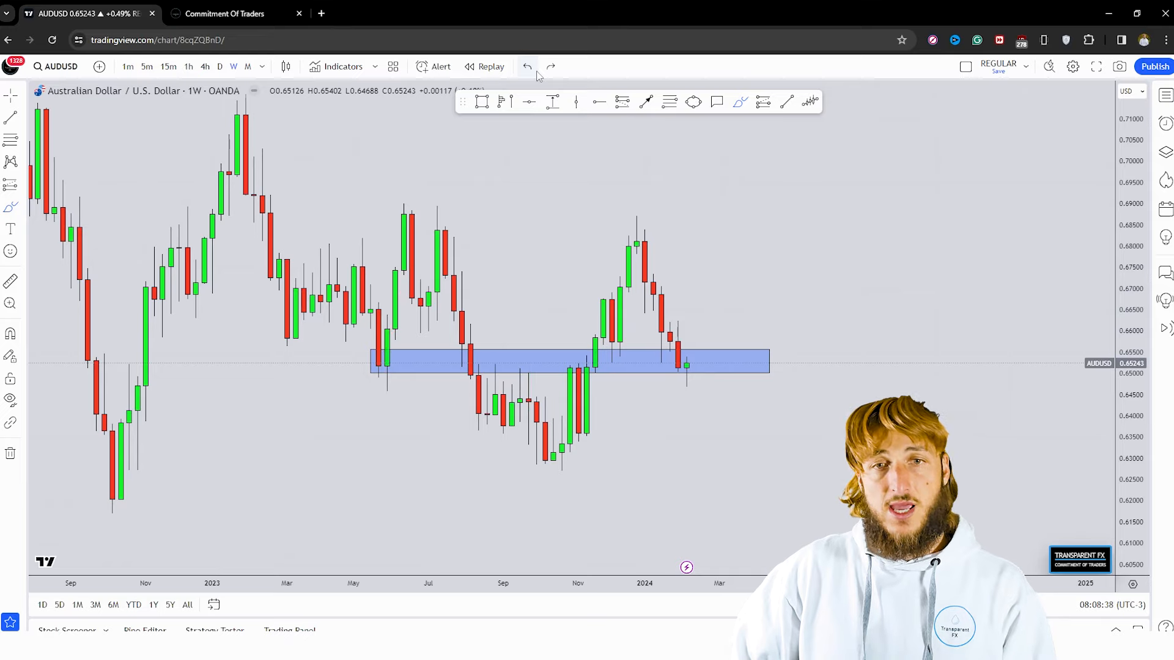
- On the daily chart, sketch the rise and drop, then delete the red projected-move curve
left_click(219, 66)
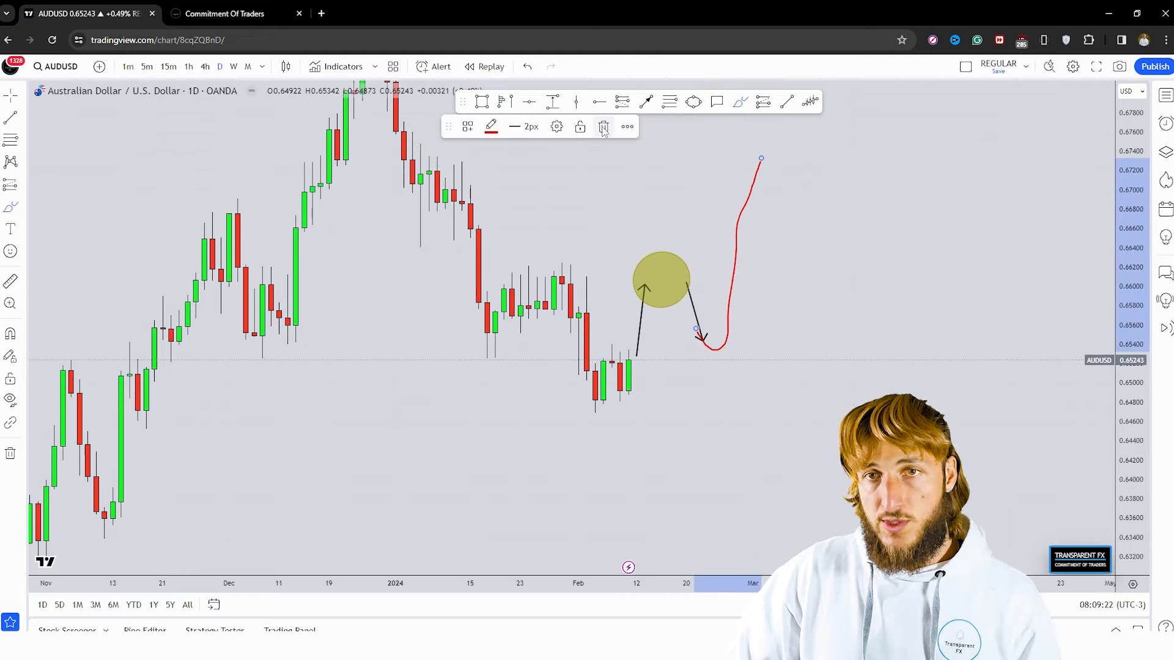
left_click(603, 126)
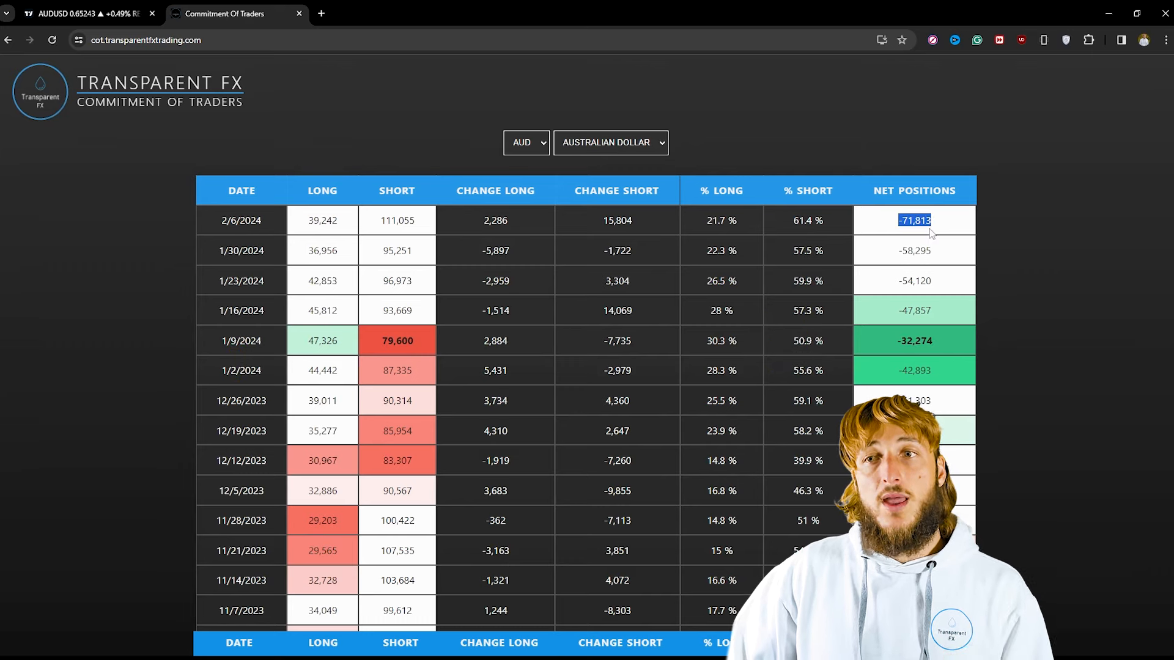
mouse_move(949, 238)
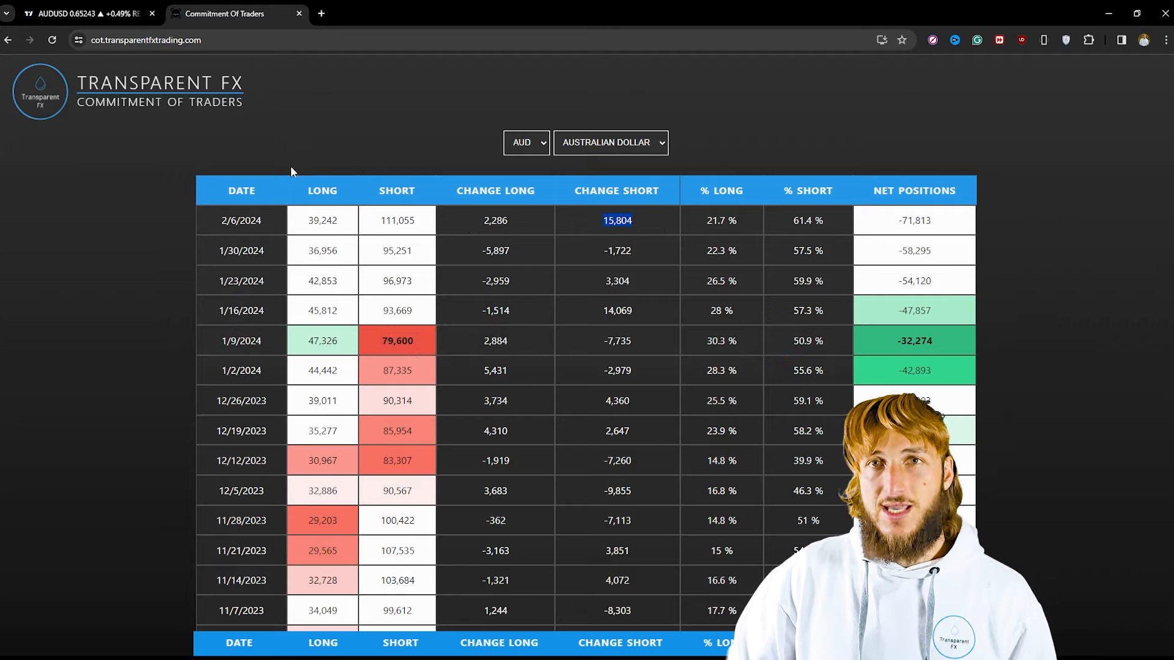
- Return from the COT table (net -71,813, short change 15,804) to the daily AUDUSD chart
left_click(84, 13)
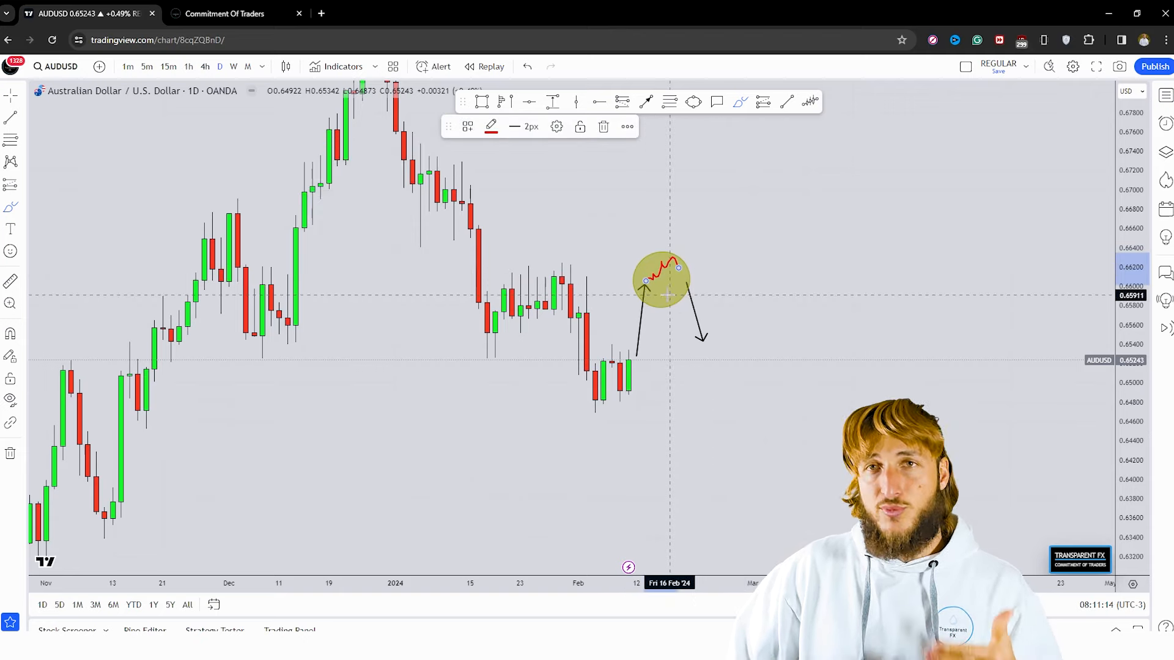
- Sketch choppy price action inside the yellow circled area before leaving for the browser
left_click_drag(670, 278, 704, 337)
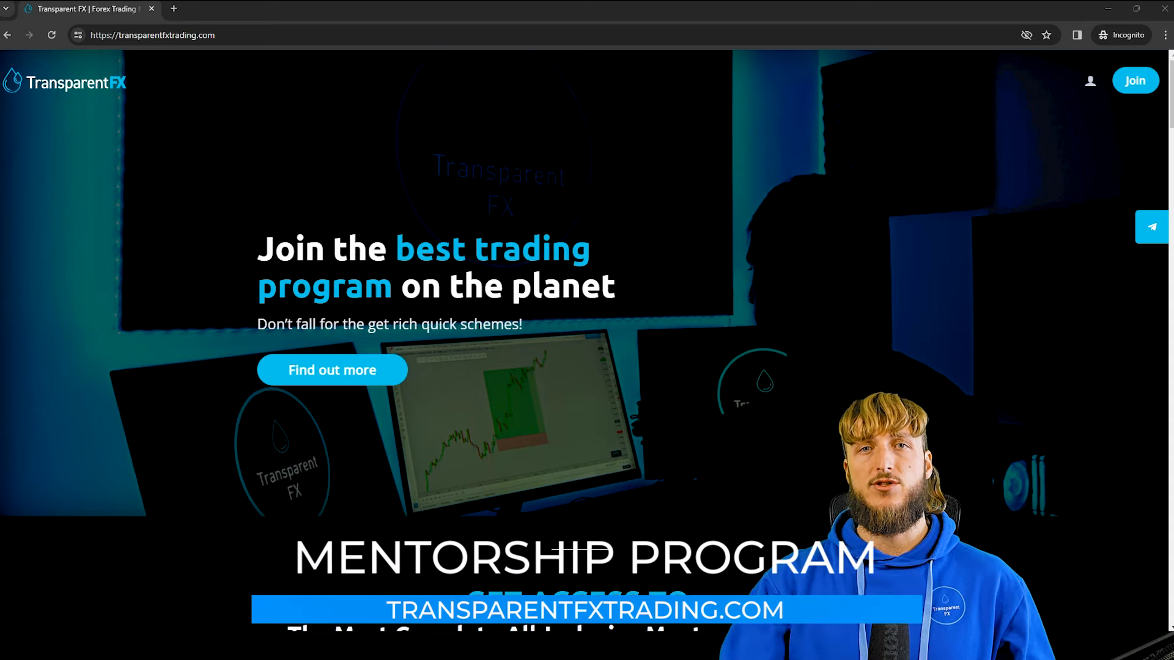
- Load transparentfxtrading.com and scroll to the Get Access To section with the dashboard video
left_click(153, 34)
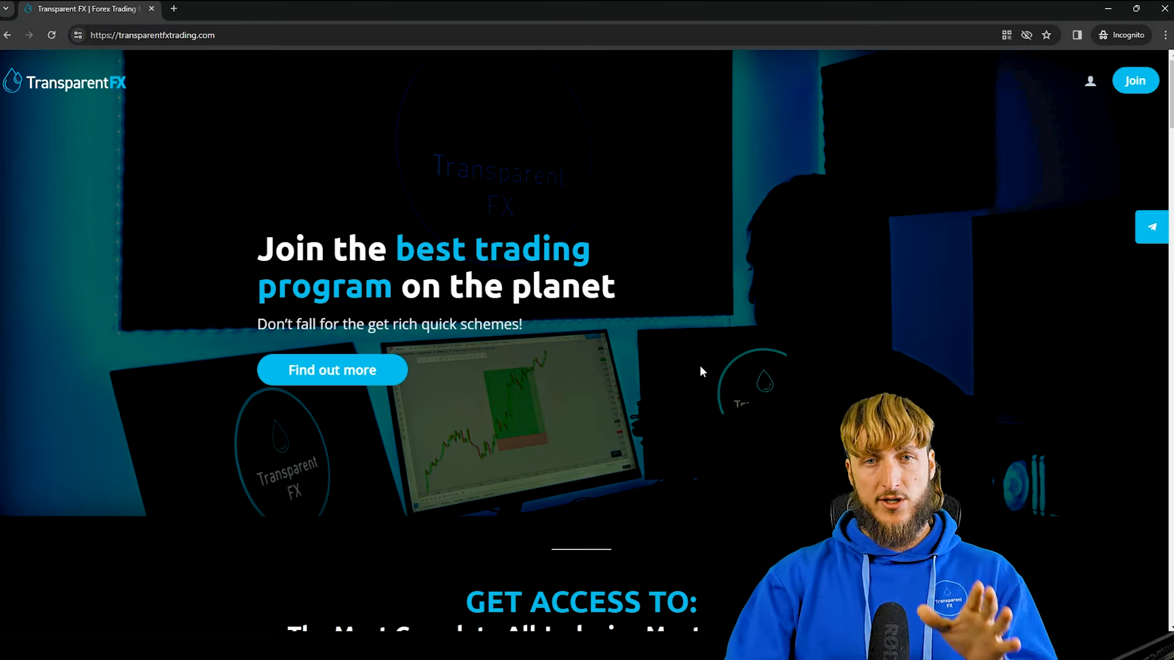
scroll("down", 3)
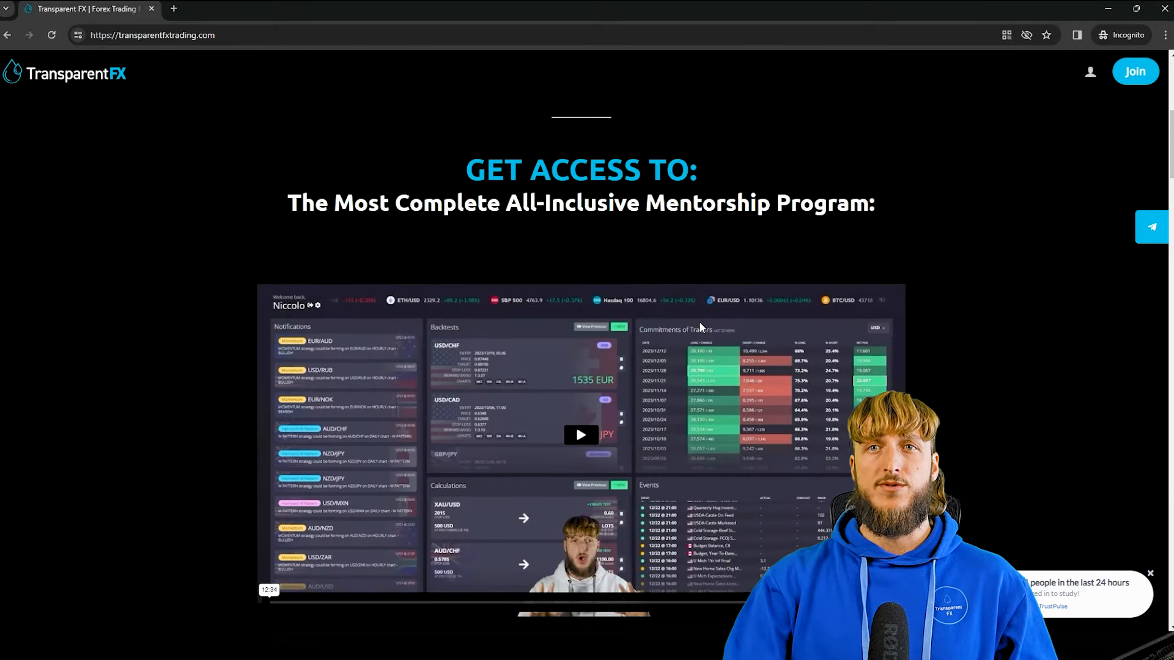
mouse_move(716, 252)
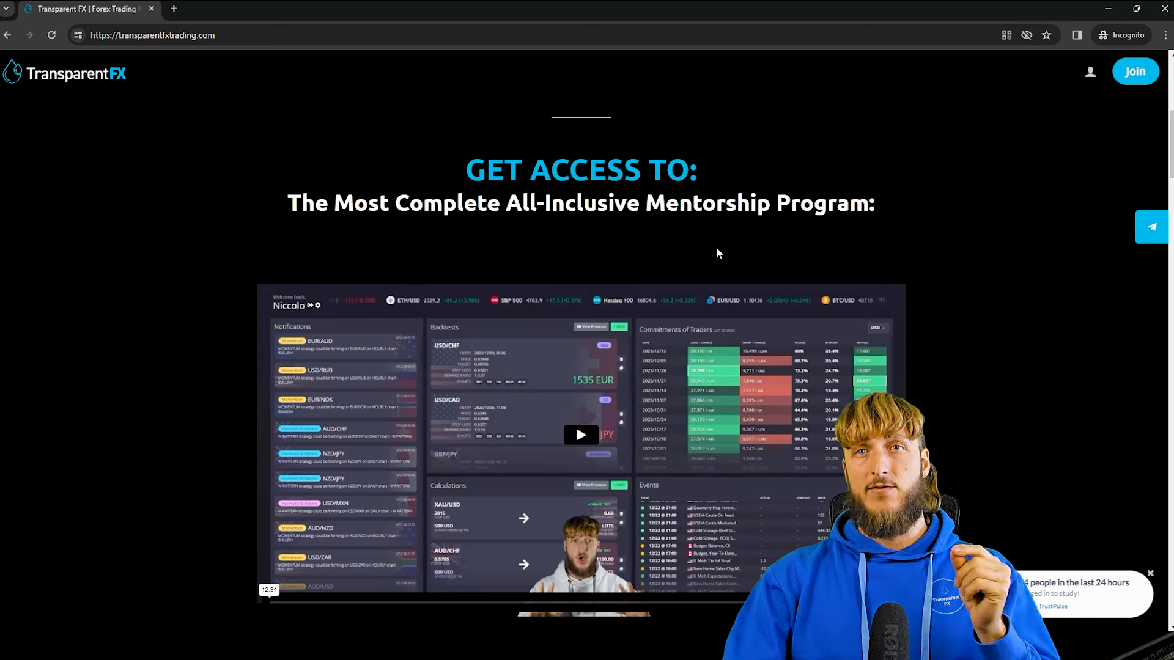
scroll("down", 3)
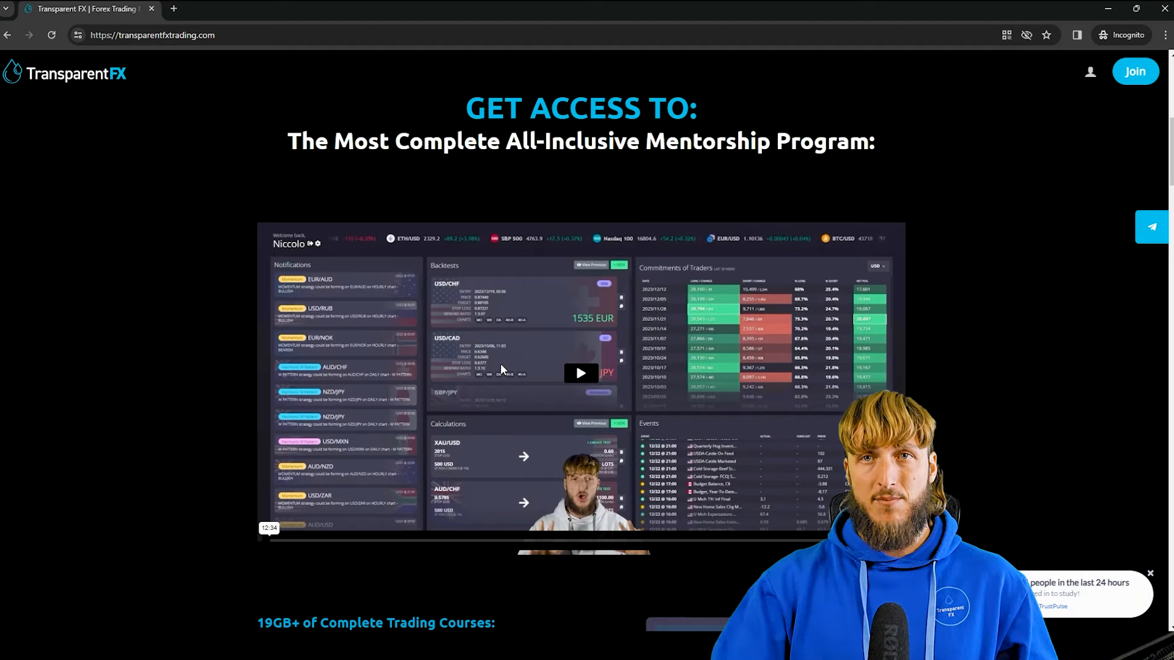
- Scroll through the courses, COT software, trading station, mentoring and payment sections, then back to the top banner
scroll("down", 3)
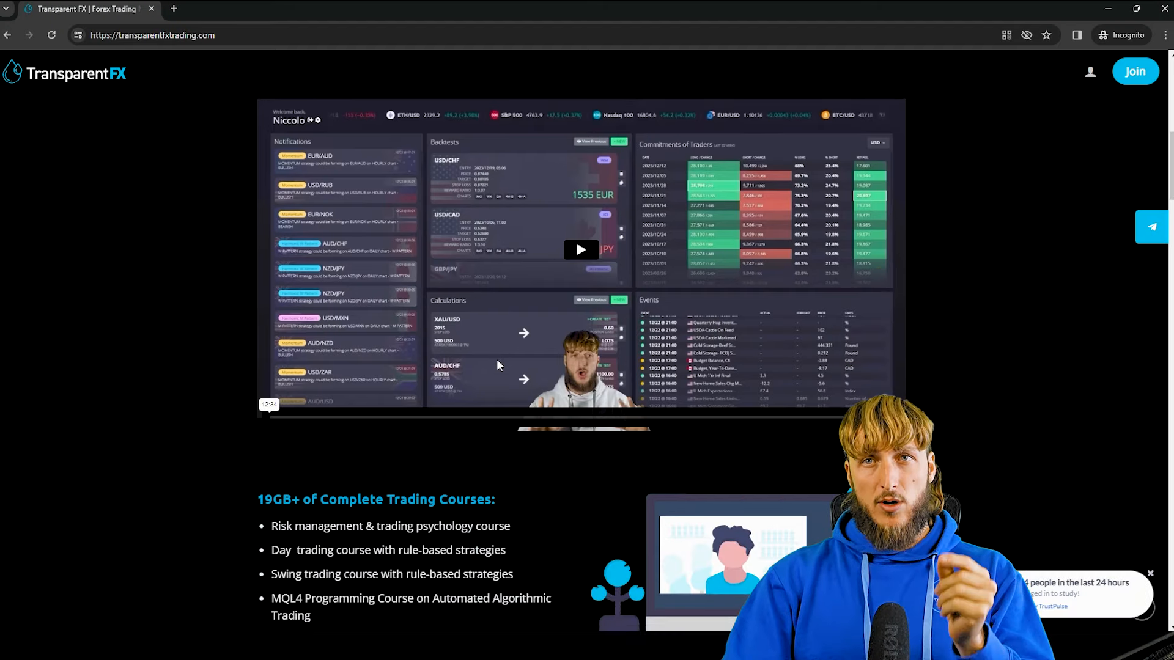
scroll("down", 3)
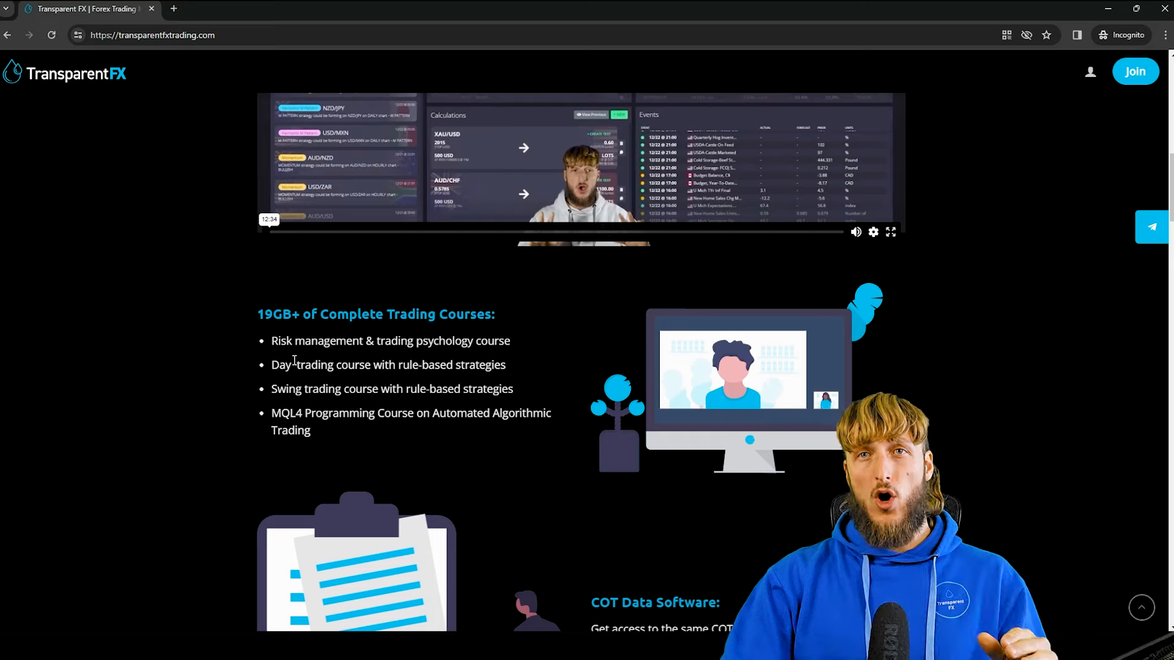
scroll("down", 3)
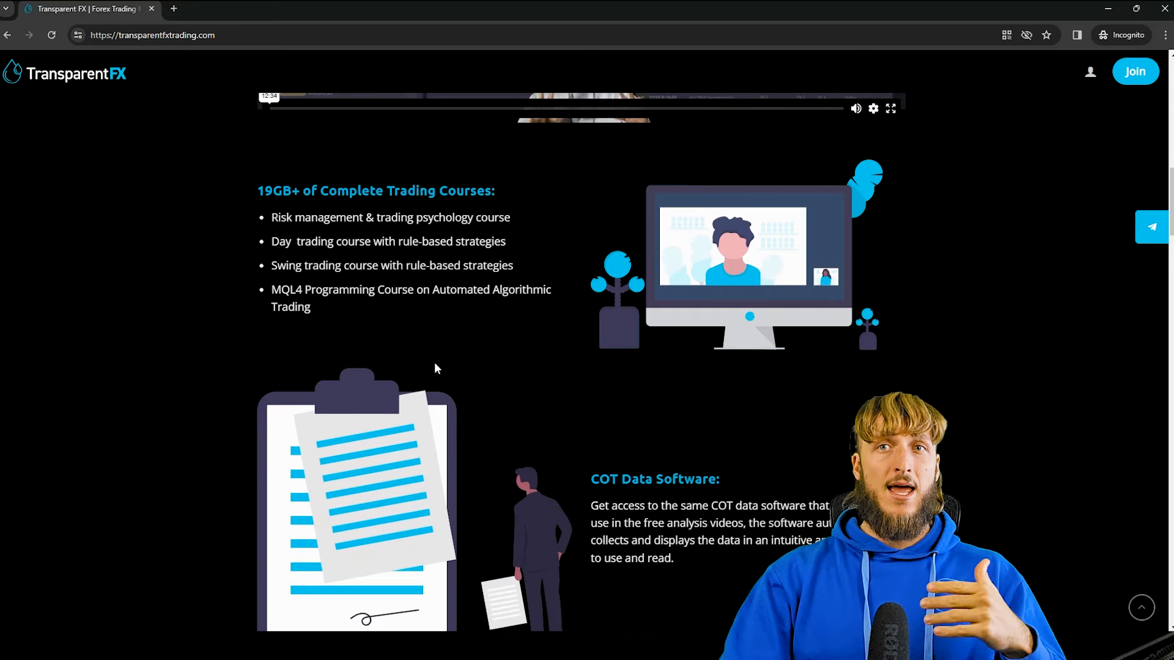
scroll("down", 3)
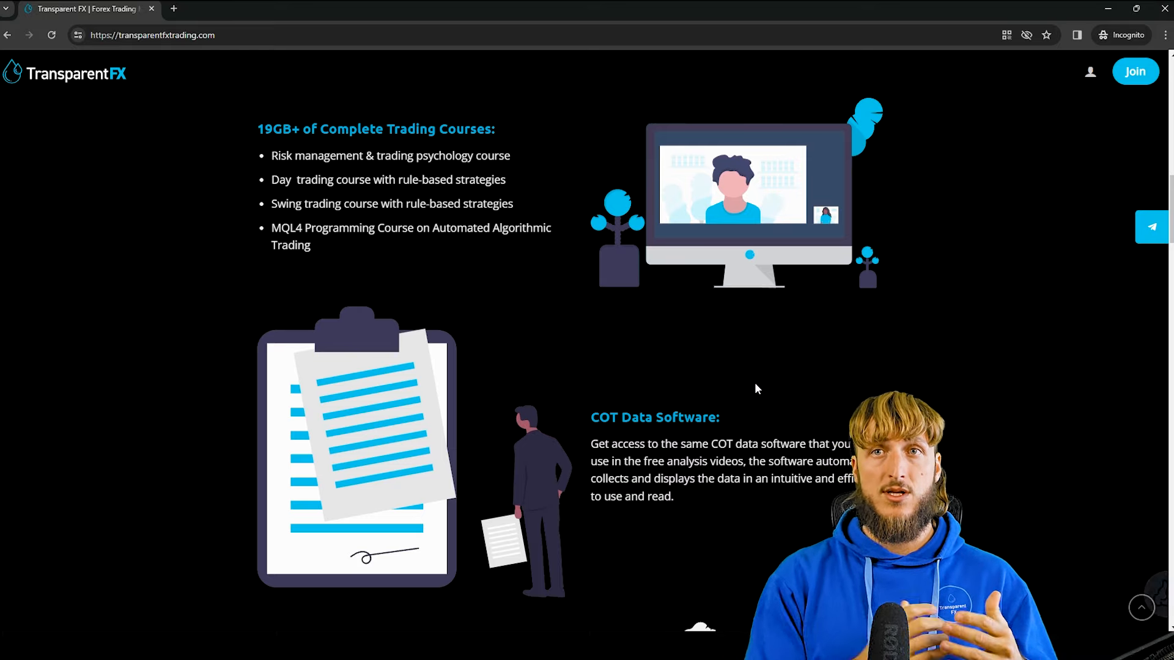
scroll("down", 3)
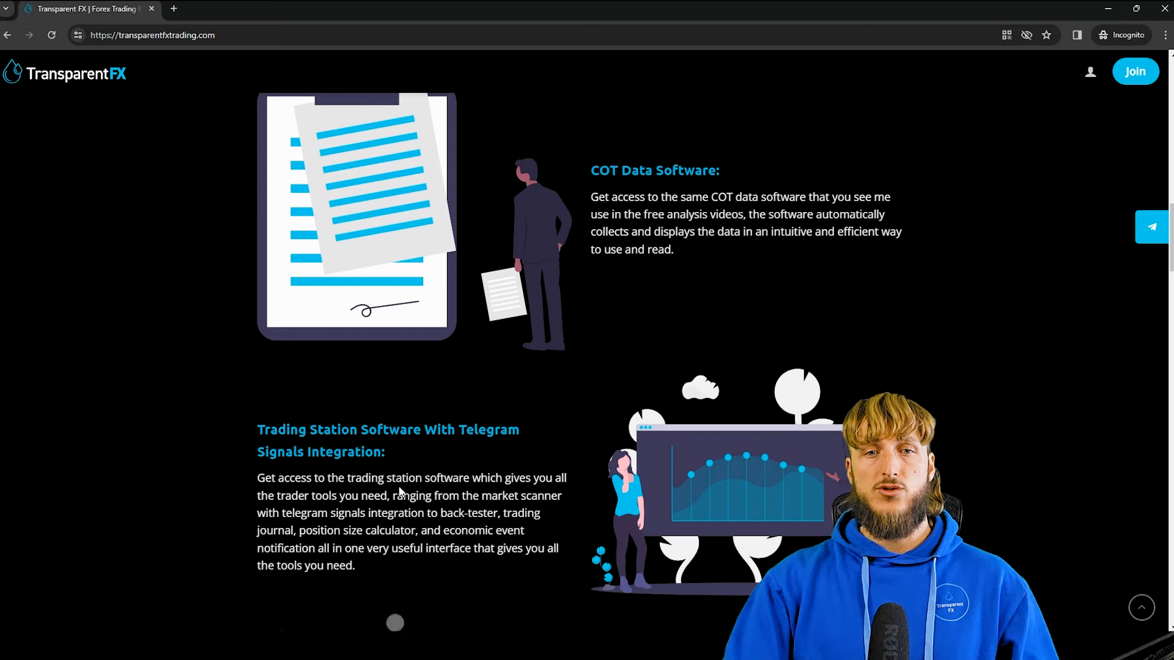
scroll("down", 3)
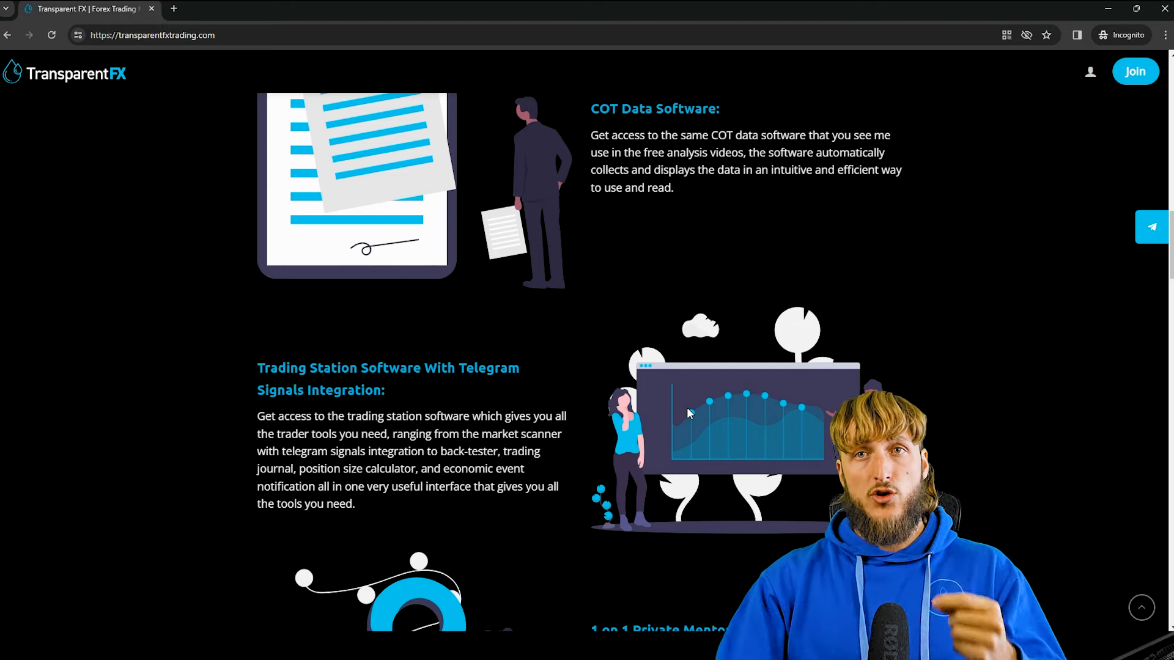
scroll("down", 3)
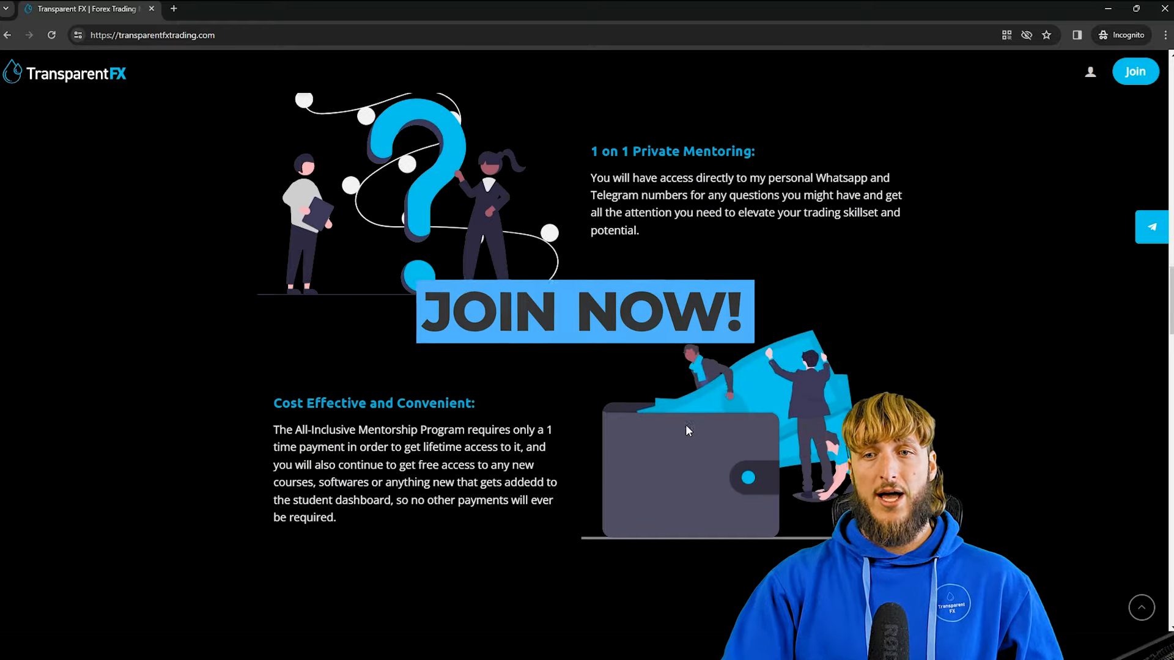
scroll("down", 3)
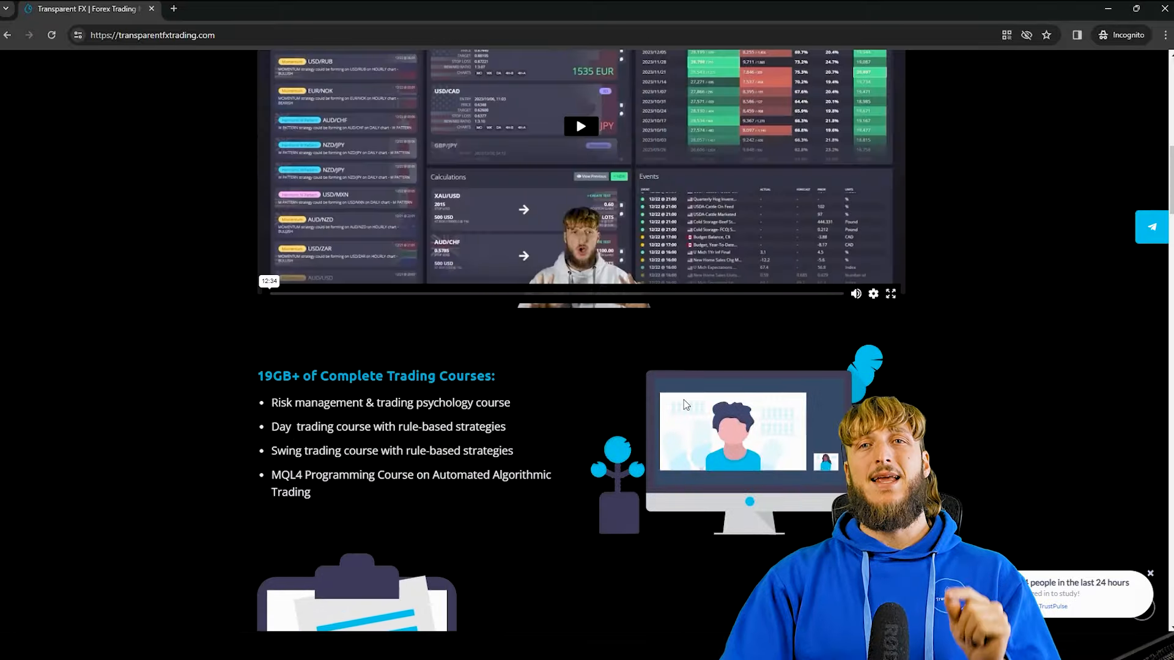
scroll("up", 3)
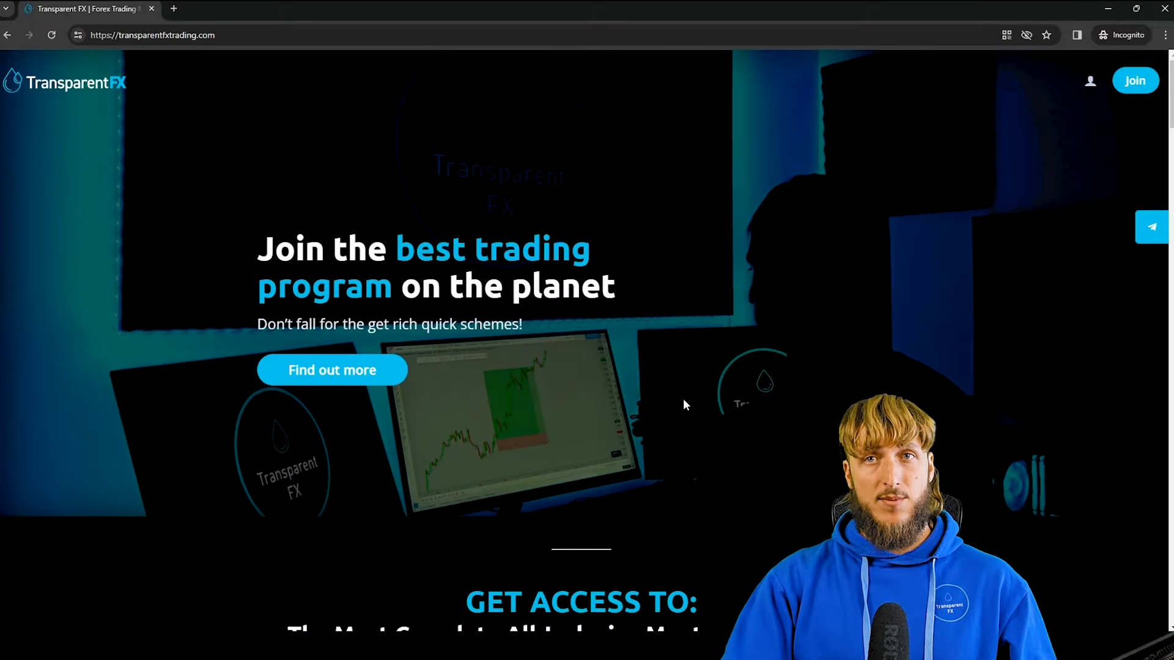
mouse_move(743, 345)
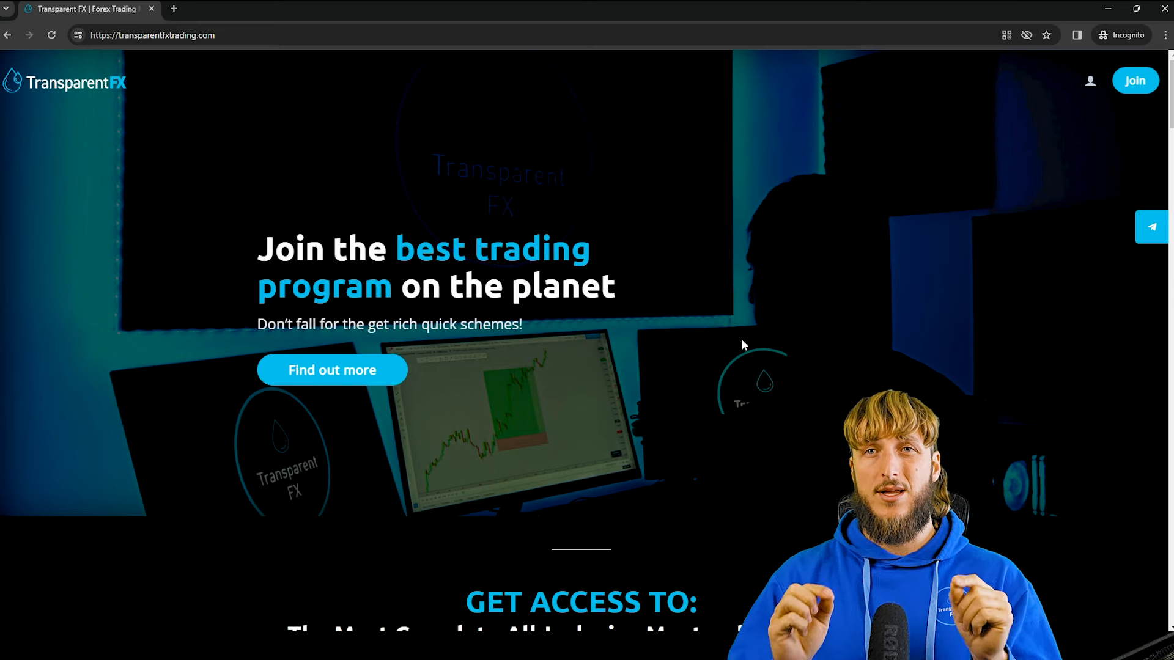